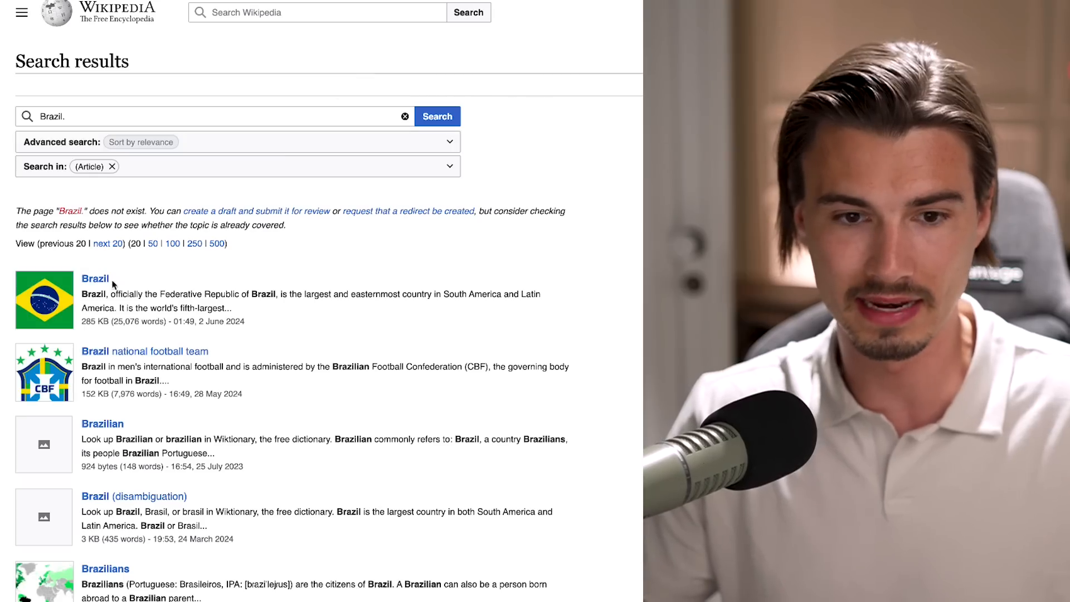
# Open Wikipedia's Brazil article and scroll down through its body text.
pyautogui.click(96, 278)
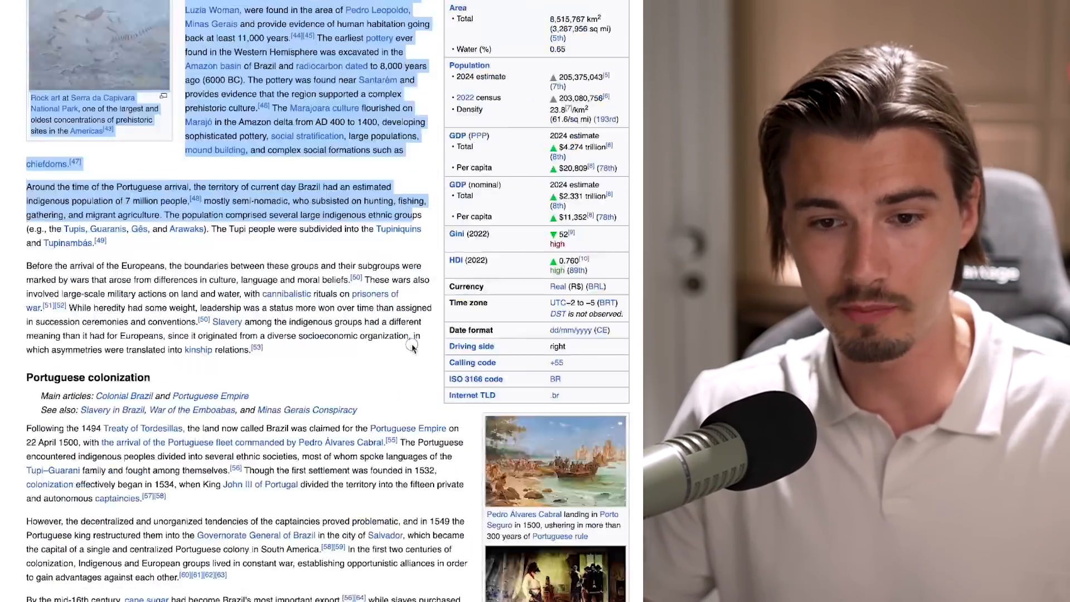
pyautogui.scroll(-3)
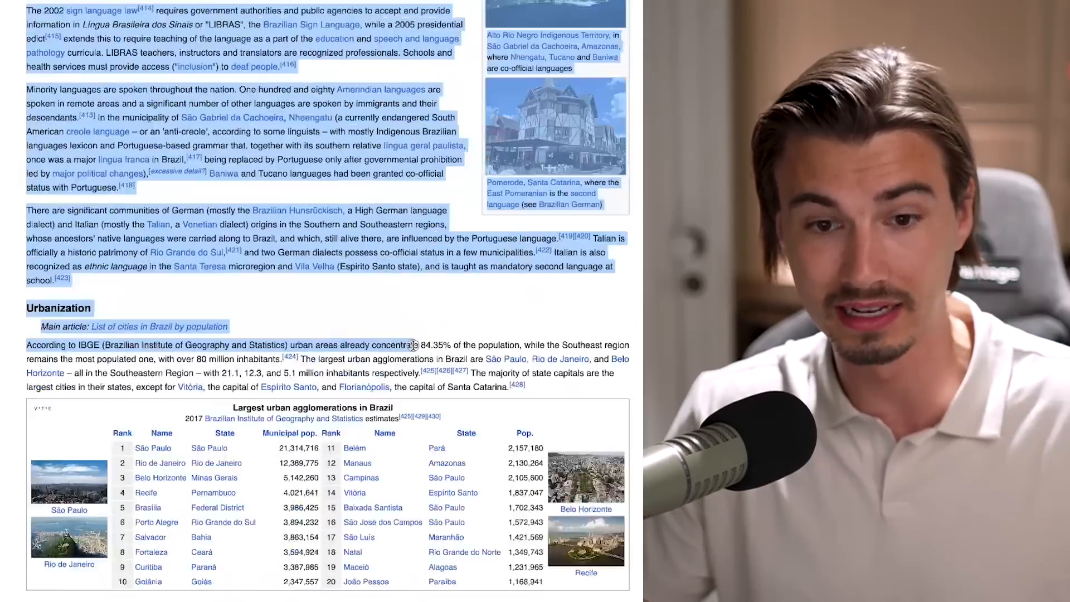
pyautogui.scroll(-3)
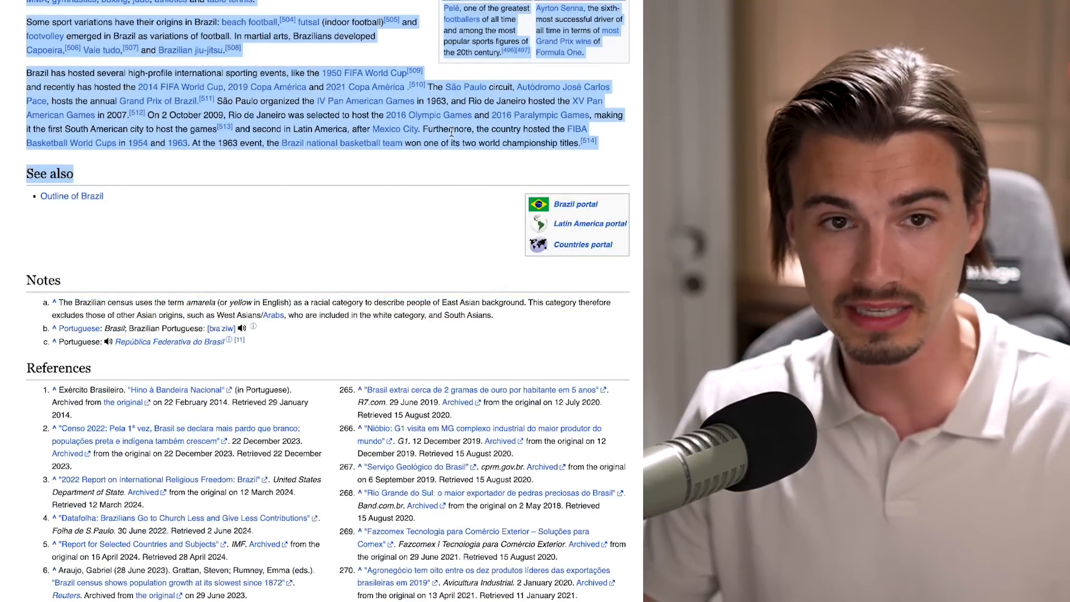
pyautogui.moveTo(137, 143)
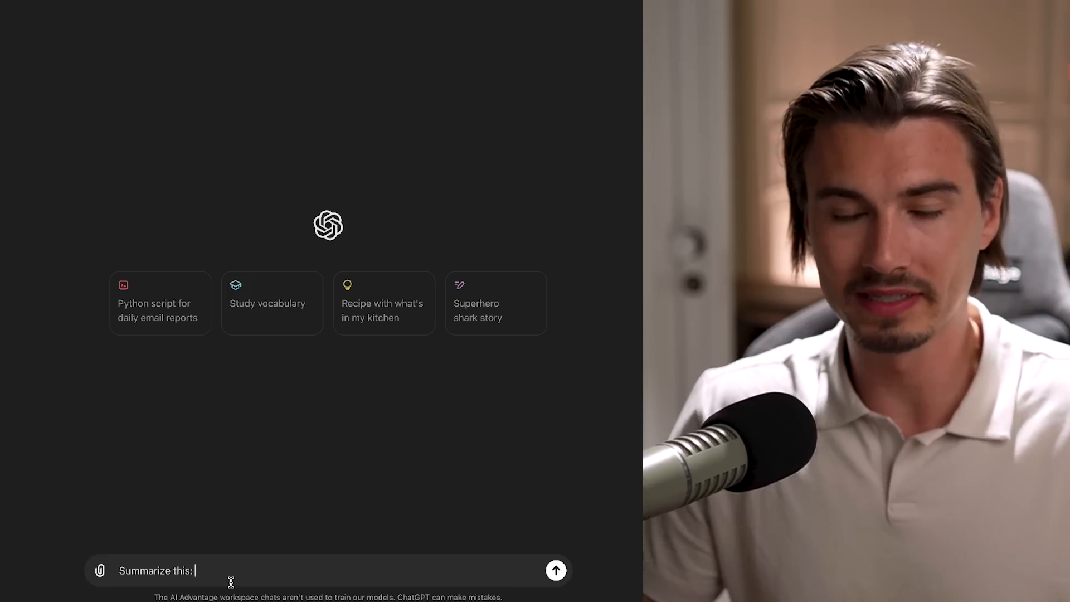
# Enter a secretary role prompt requesting a five-bullet summary of the given text.
pyautogui.write('You are a secretary of [target audience]. Summarize the text given to you in 5 bullet points:')
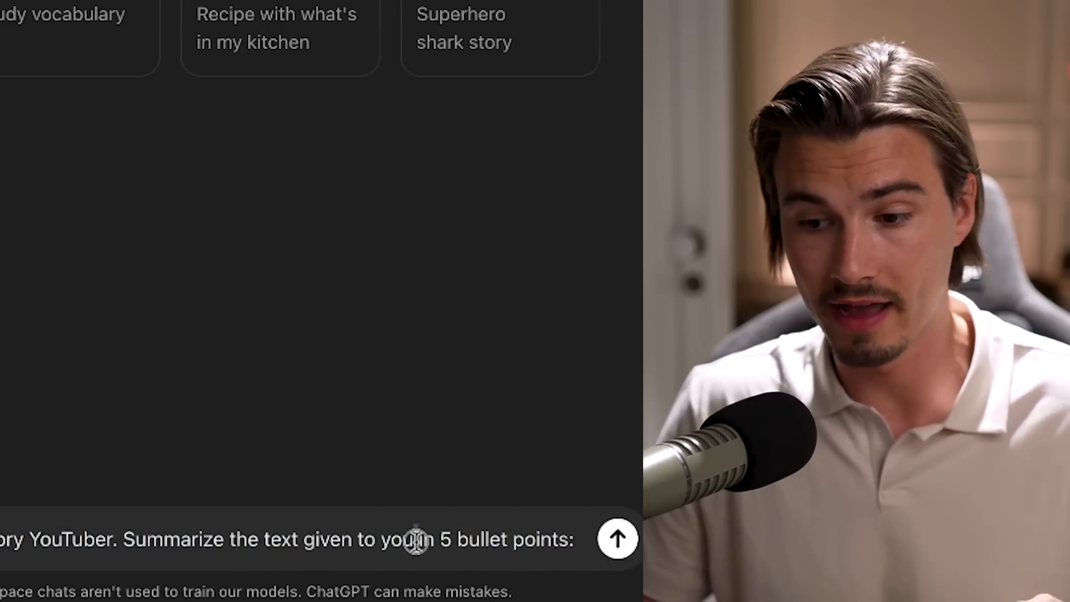
pyautogui.moveTo(413, 539); pyautogui.dragTo(573, 539)
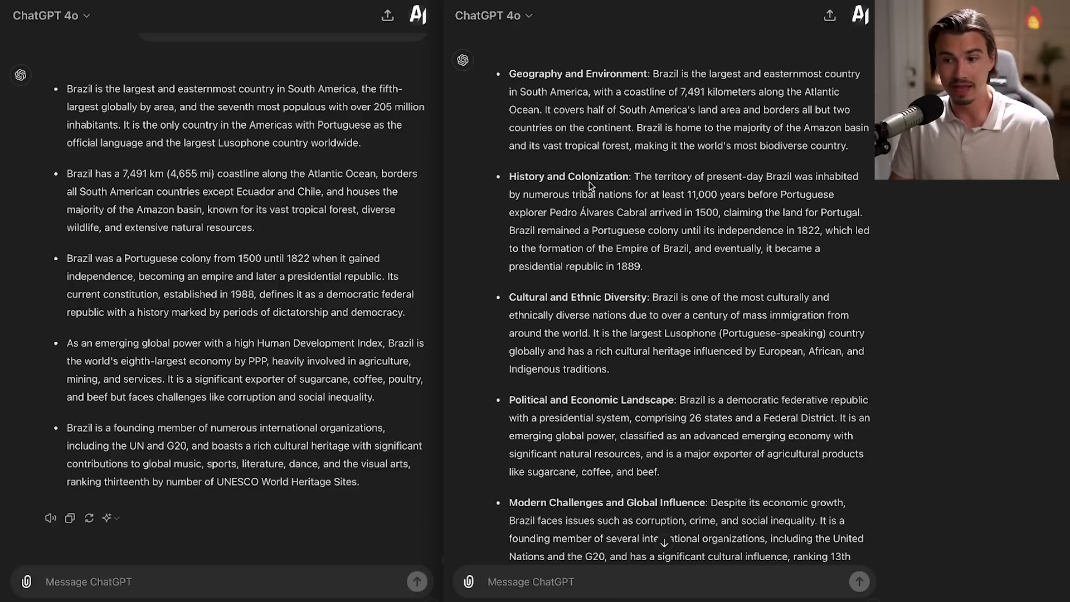
# Highlight the 'Political and Economic Landscape' heading in ChatGPT's bullet reply.
pyautogui.scroll(-3)
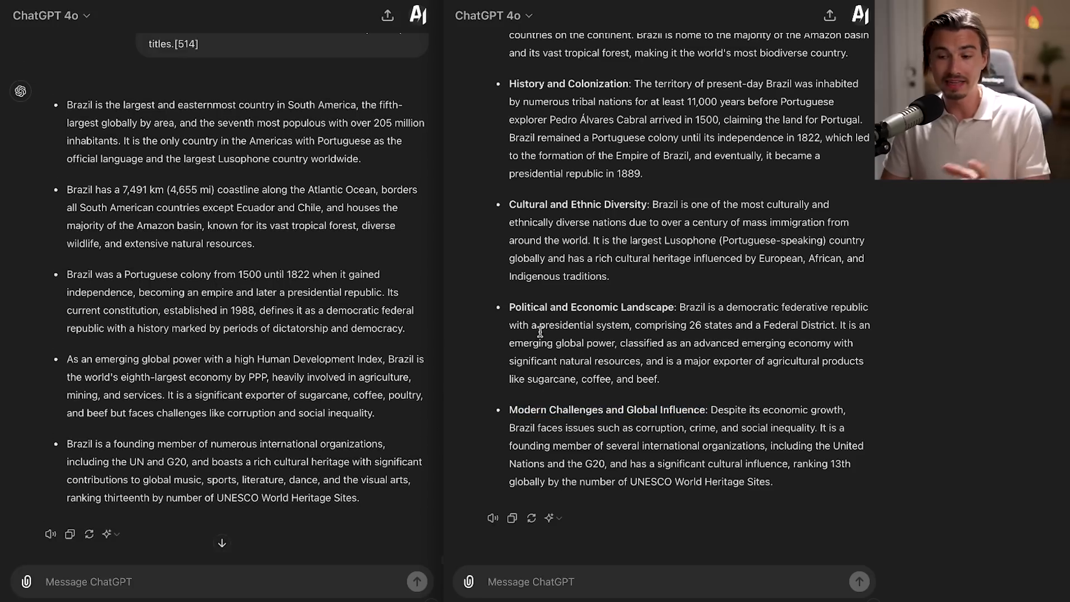
pyautogui.doubleClick(590, 307)
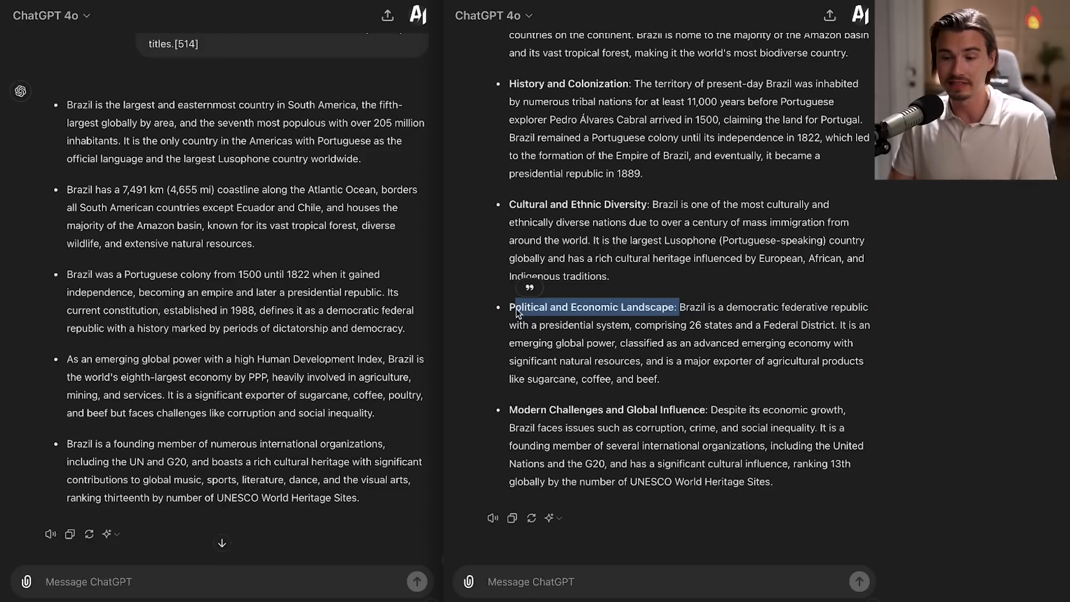
pyautogui.moveTo(515, 307); pyautogui.dragTo(784, 306)
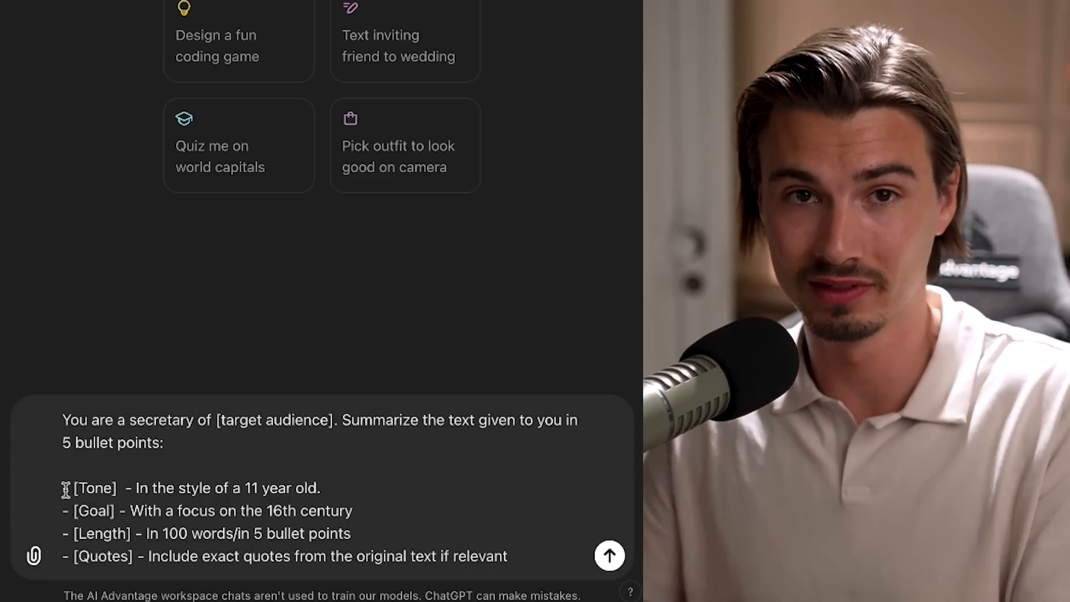
# Highlight the tone and goal lines of the summary prompt template.
pyautogui.moveTo(63, 488); pyautogui.dragTo(130, 489)
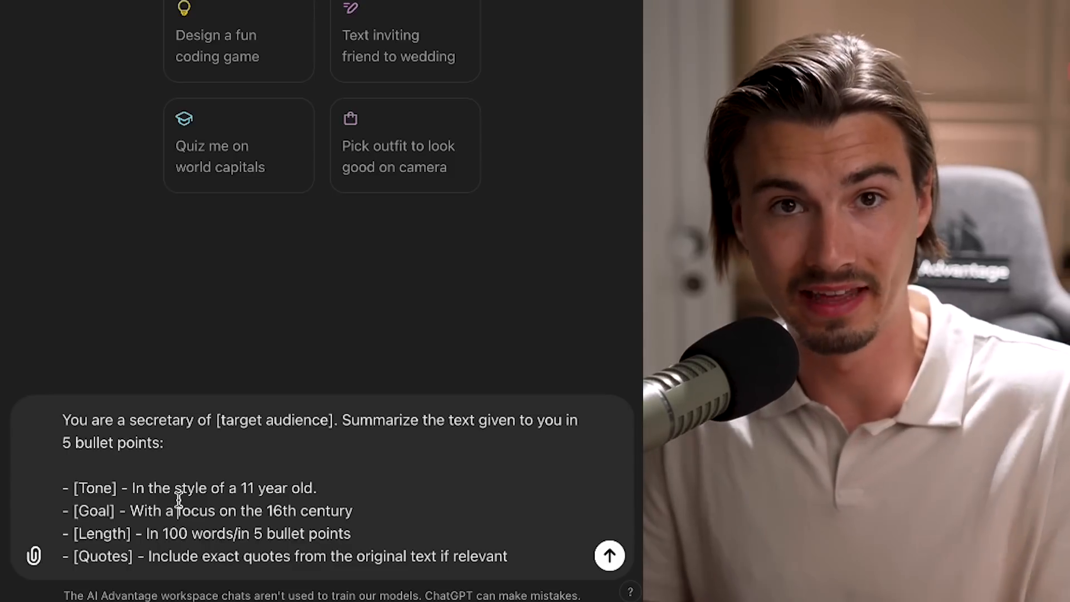
pyautogui.moveTo(129, 488); pyautogui.dragTo(316, 488)
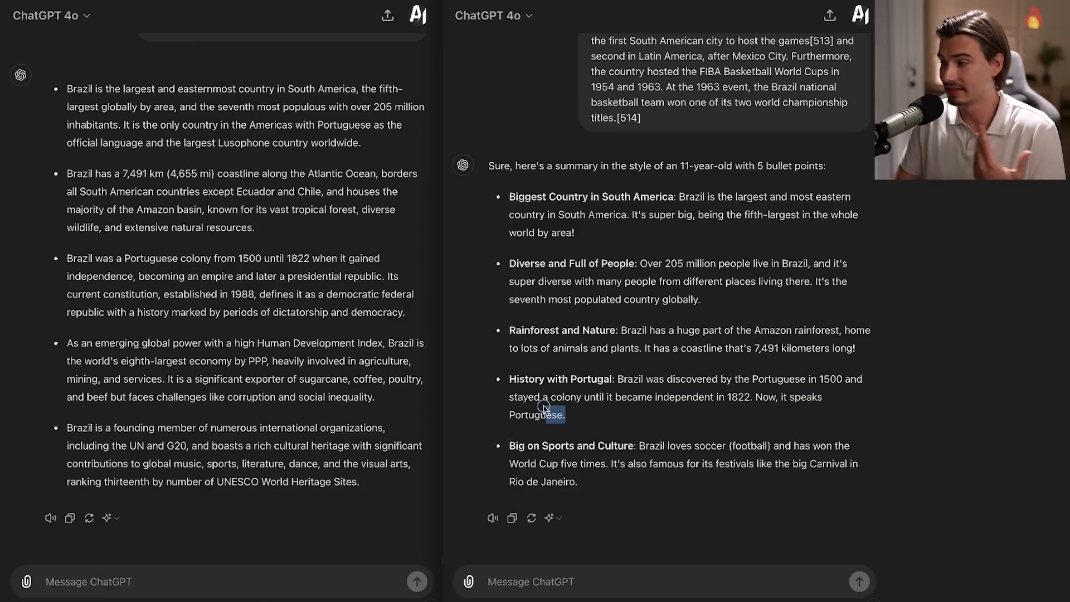
# Highlight the summary passage mentioning Portuguese and scroll further down the reply.
pyautogui.moveTo(549, 196); pyautogui.dragTo(760, 442)
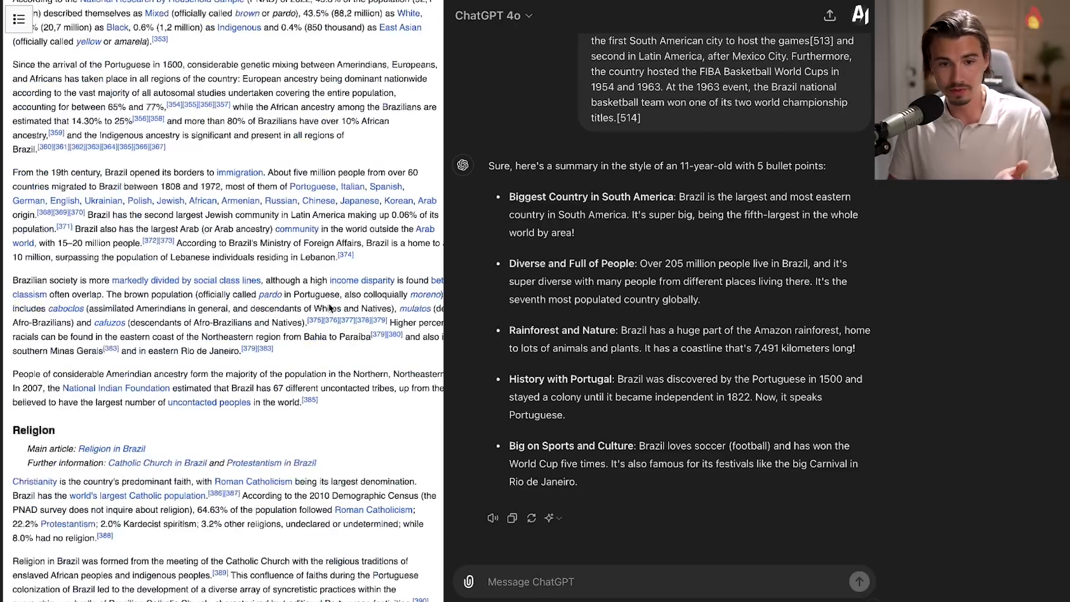
pyautogui.scroll(-3)
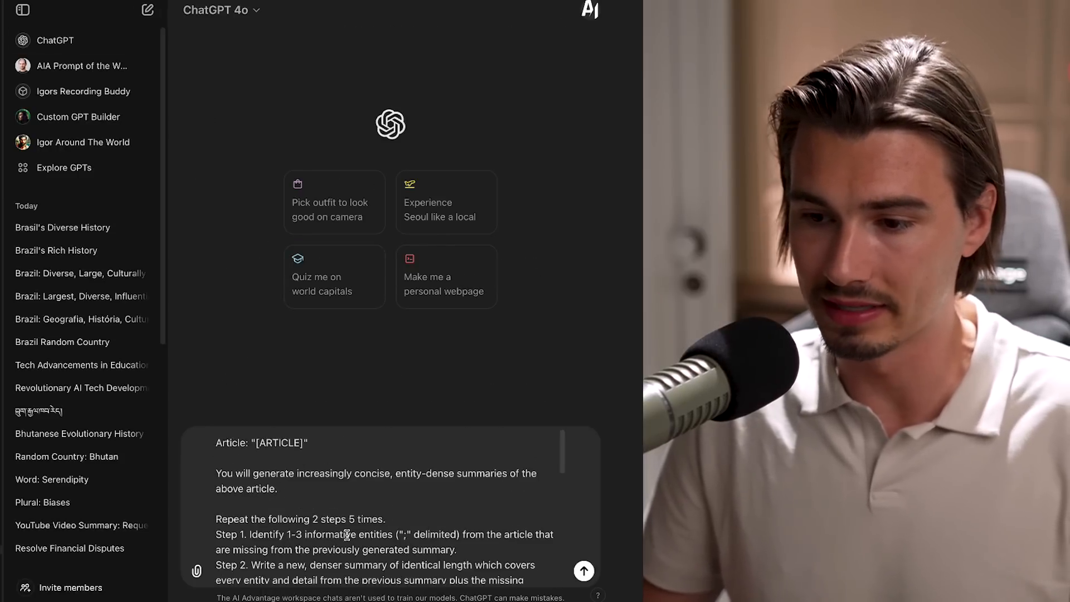
# Select the [ARTICLE] placeholder in the chain-of-density prompt for replacement.
pyautogui.scroll(-3)
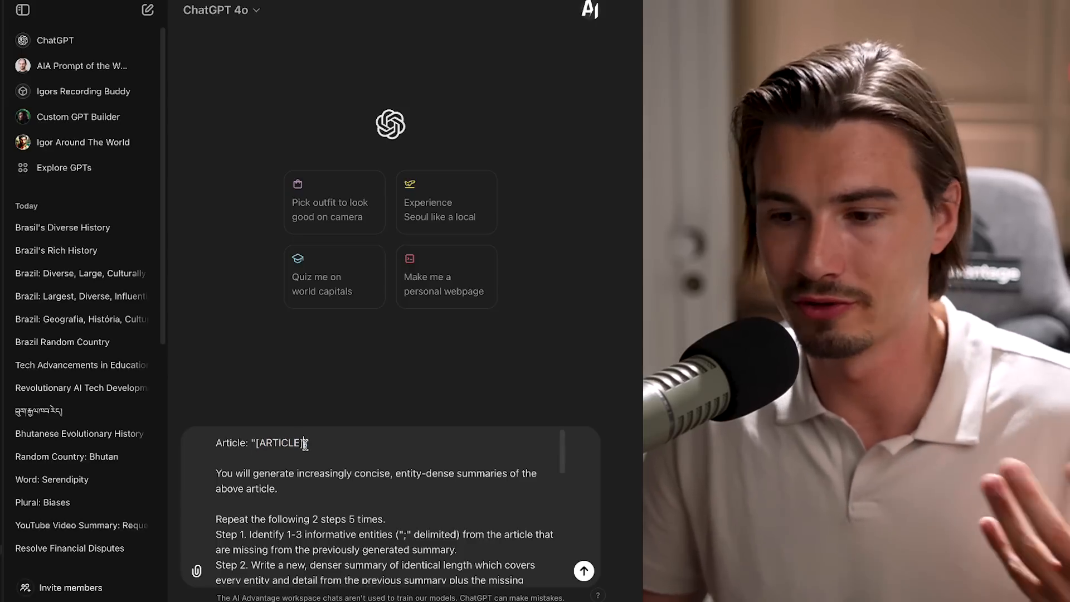
pyautogui.doubleClick(279, 443)
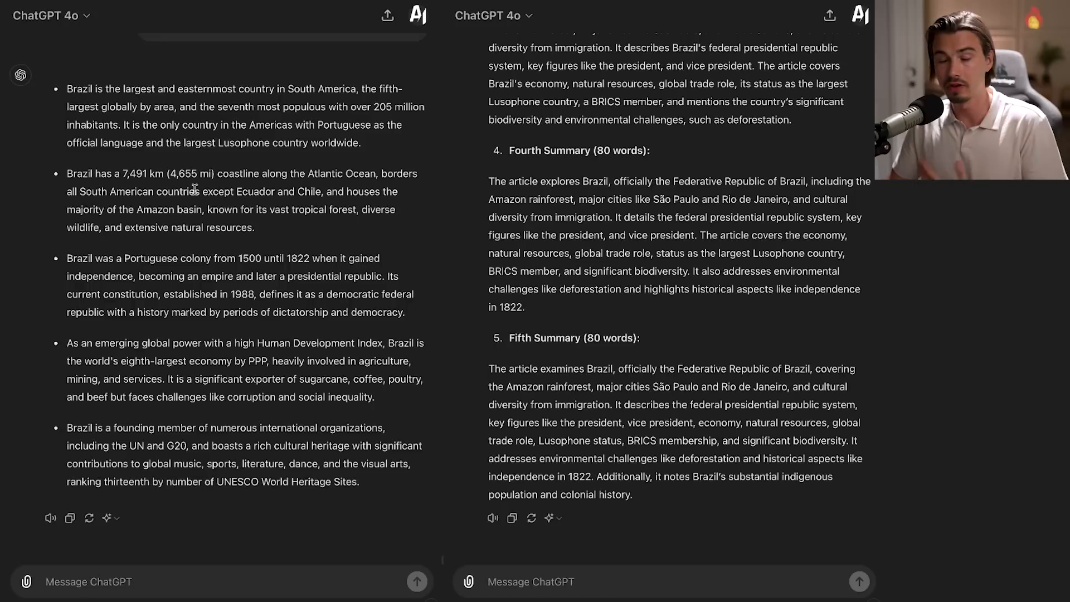
# Highlight the five-bullet summary and a dense summary, then scroll to compare.
pyautogui.moveTo(67, 88); pyautogui.dragTo(155, 191)
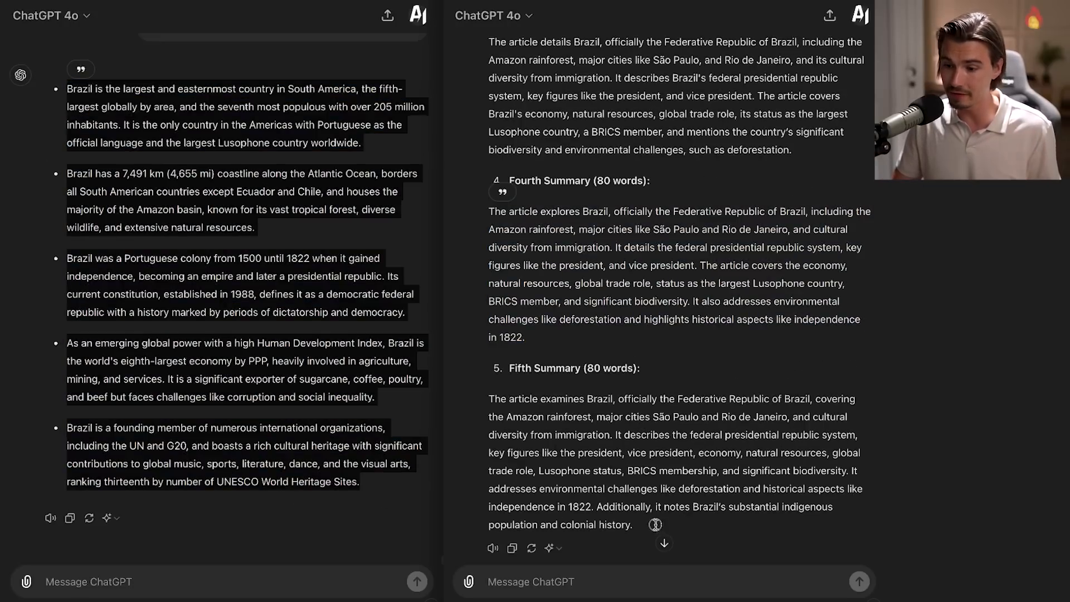
pyautogui.moveTo(488, 399); pyautogui.dragTo(633, 523)
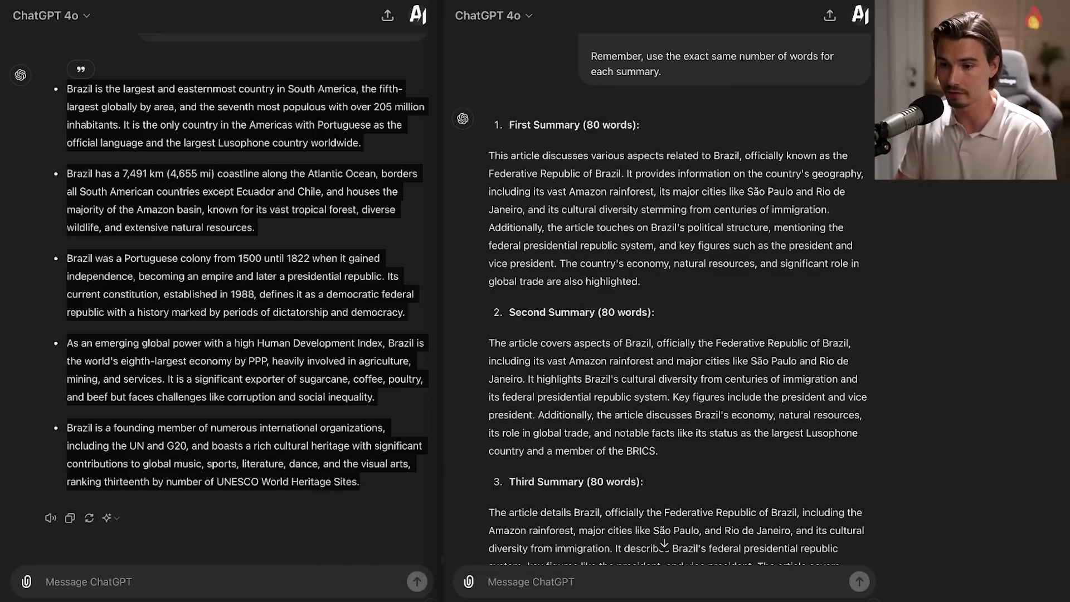
pyautogui.scroll(-3)
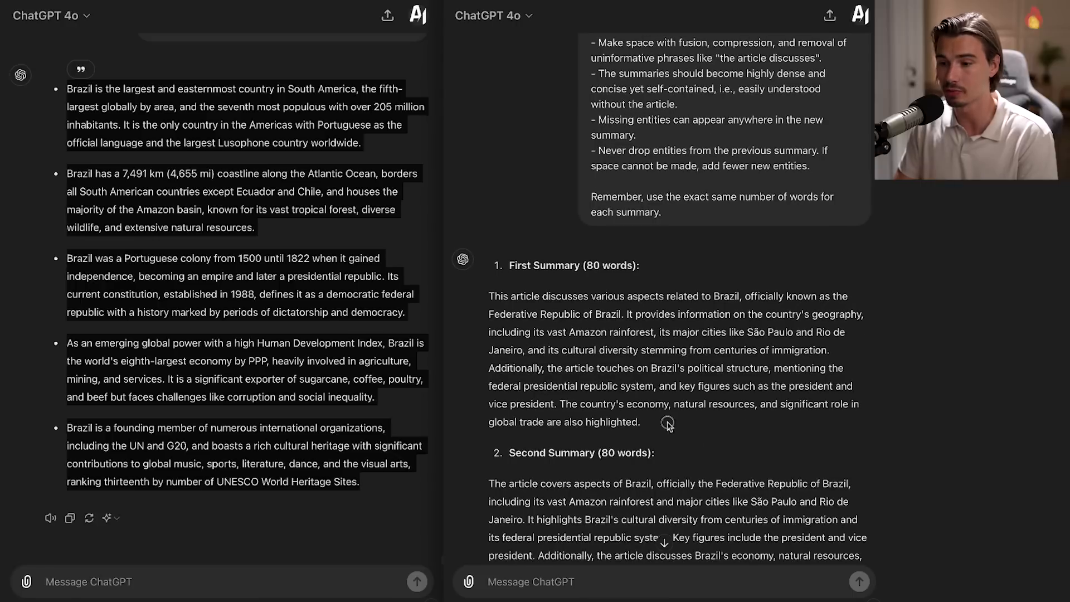
pyautogui.moveTo(706, 449)
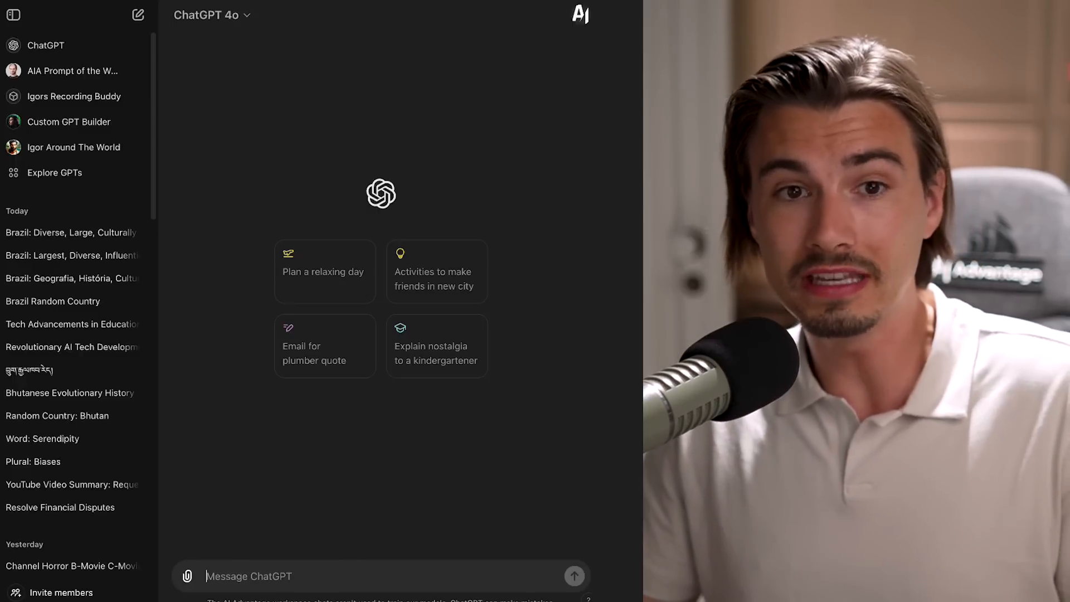
pyautogui.write('https://en.wikipedia.org/wiki/Brazil')
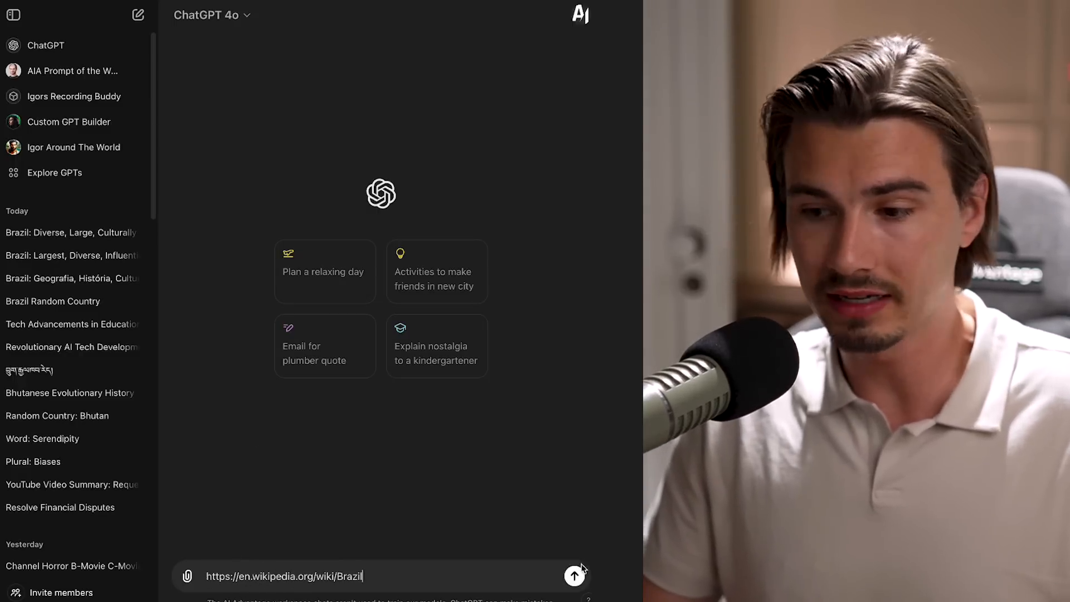
pyautogui.click(574, 575)
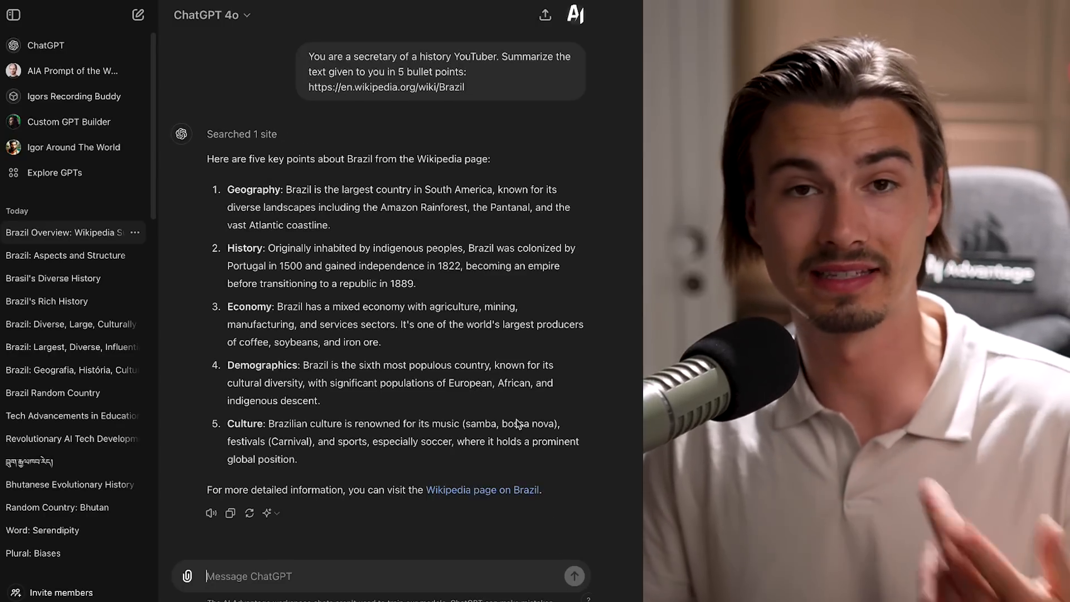
pyautogui.moveTo(334, 233)
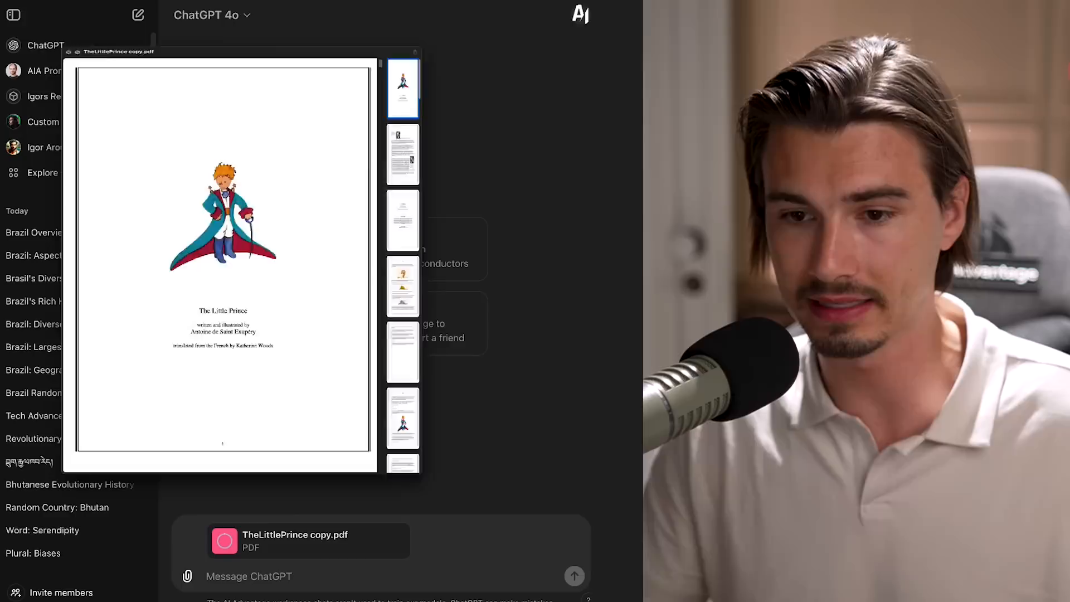
# Close the PDF preview, open attachment options, then review and close expanded instructions.
pyautogui.click(574, 575)
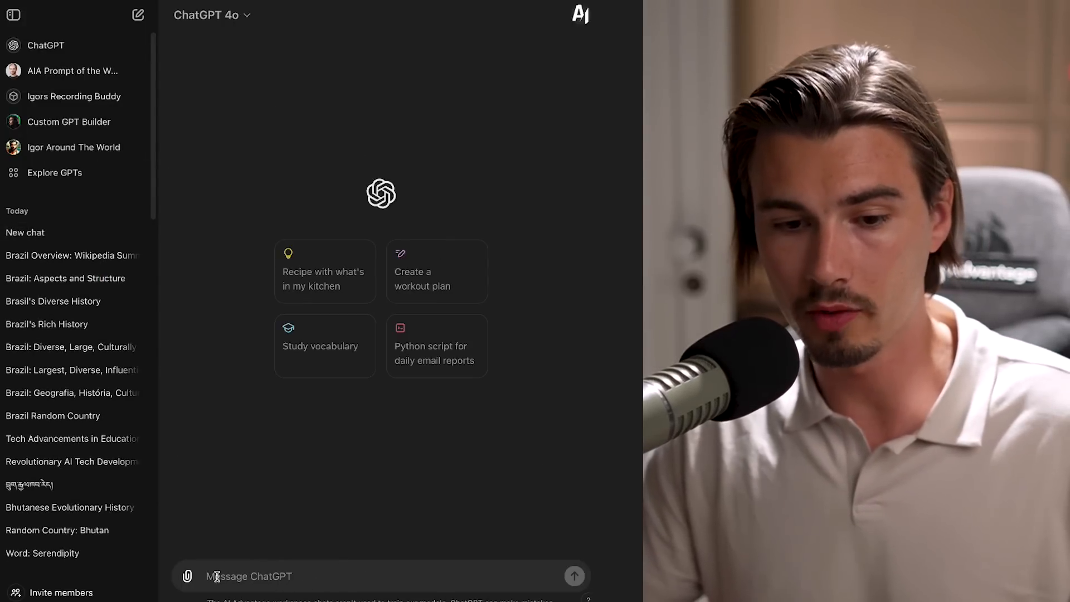
pyautogui.click(190, 576)
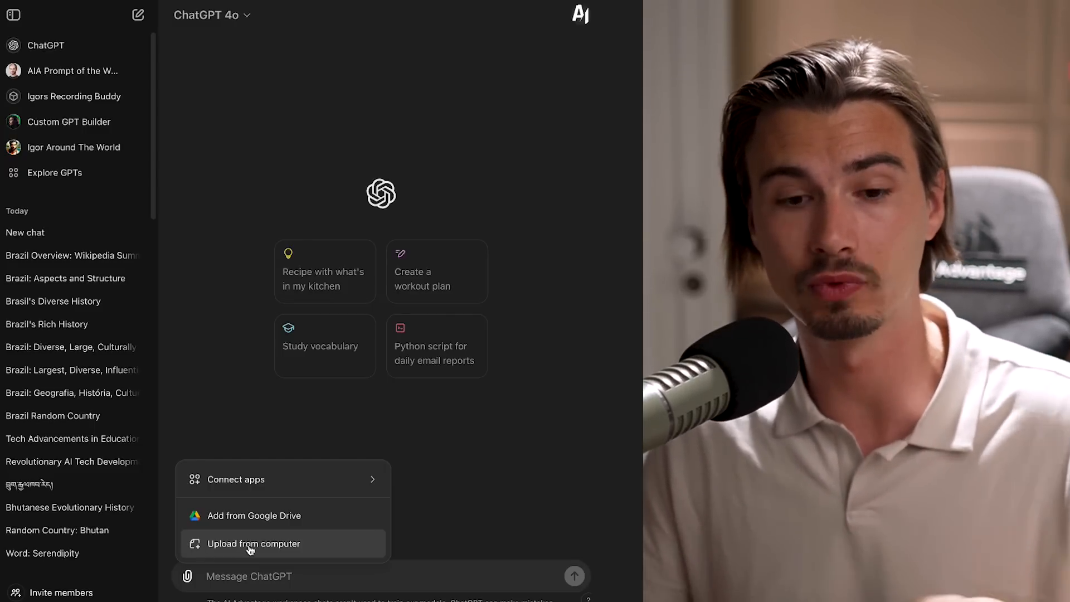
pyautogui.moveTo(332, 579)
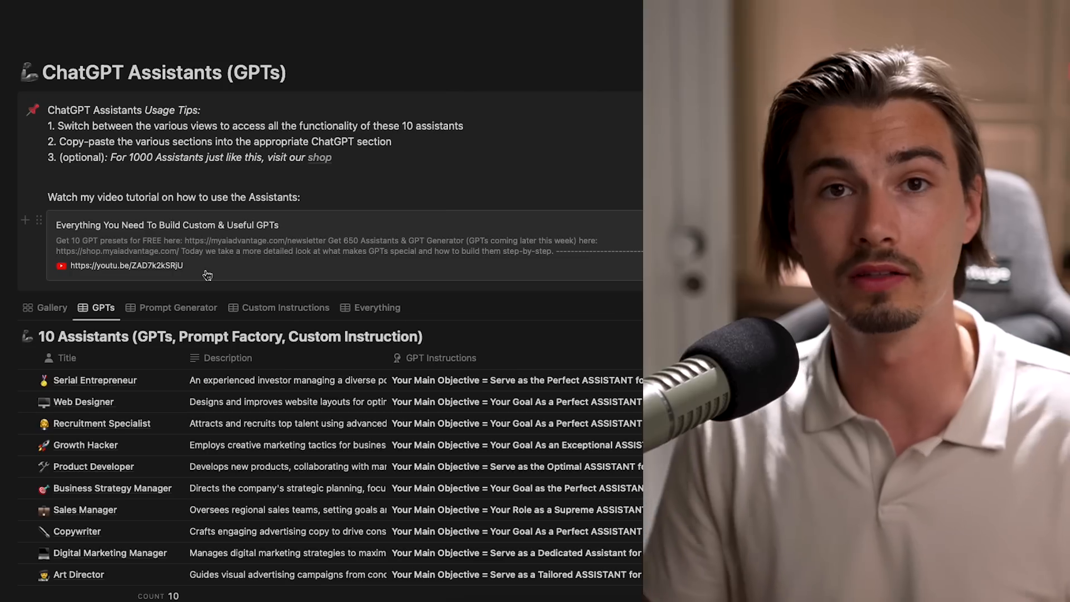
pyautogui.scroll(-3)
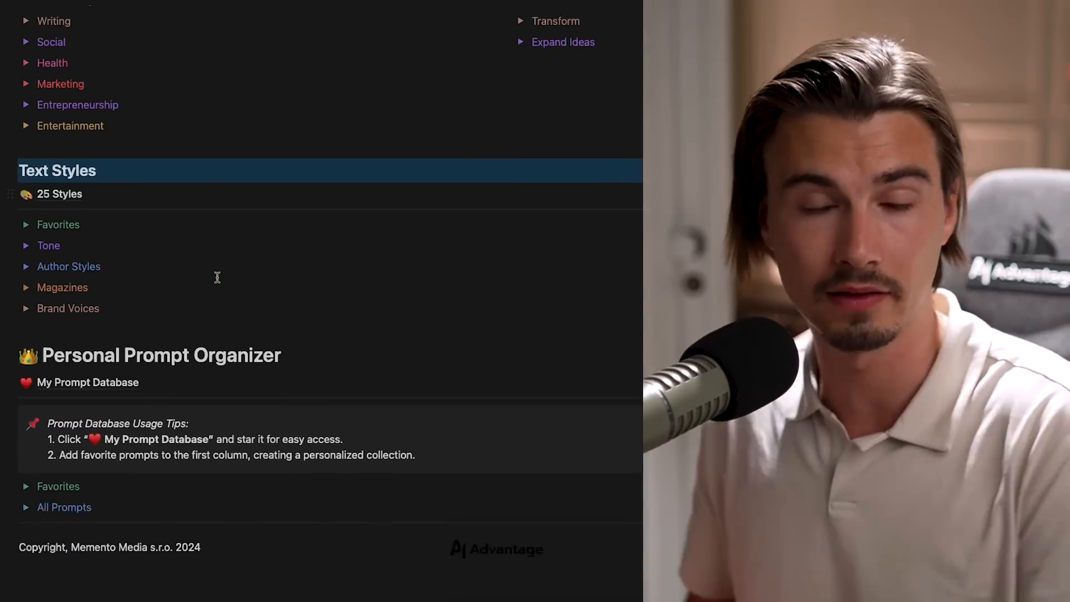
pyautogui.scroll(-3)
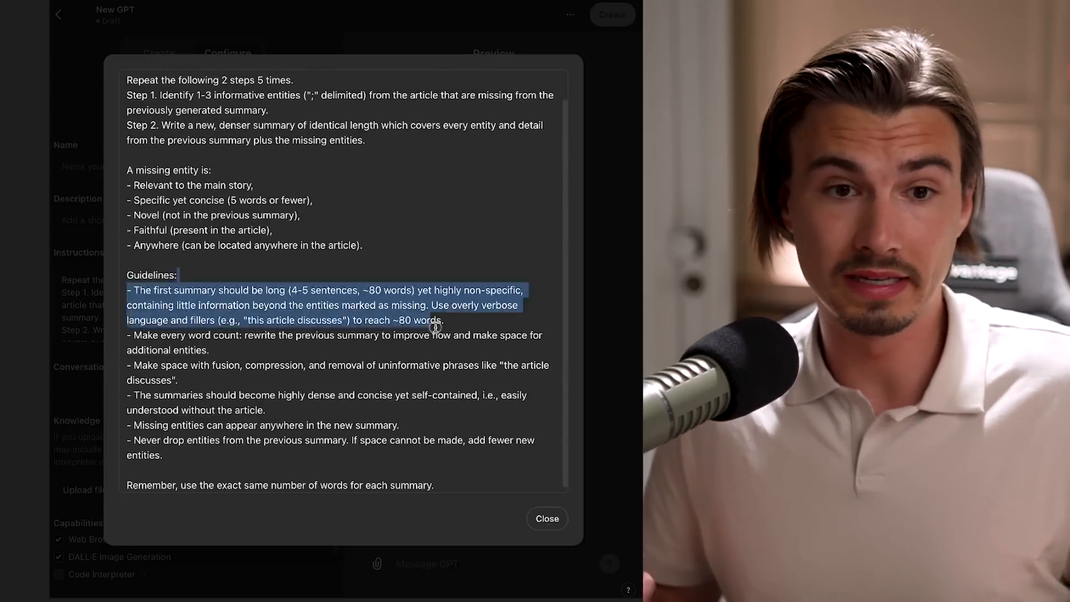
pyautogui.click(547, 518)
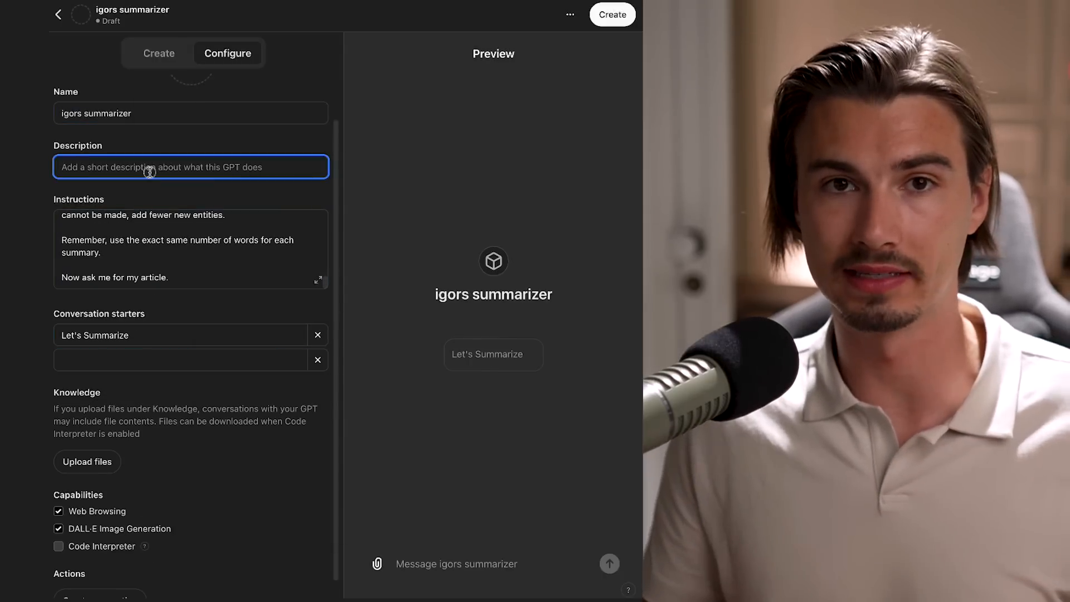